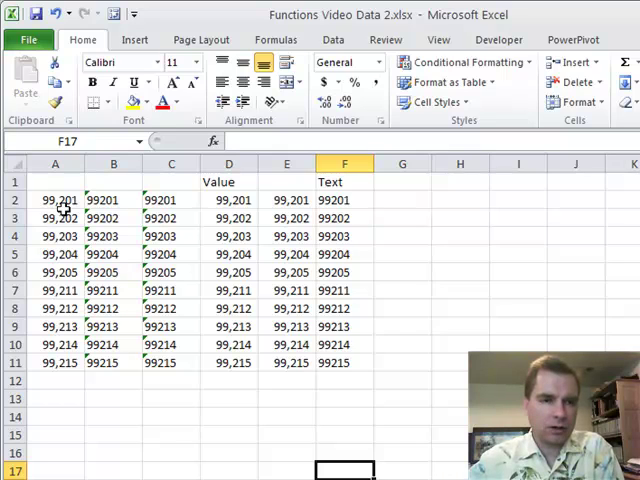
- Run Text to Columns on A2:A11 with Text format so column A stores numbers as text
click(55, 200)
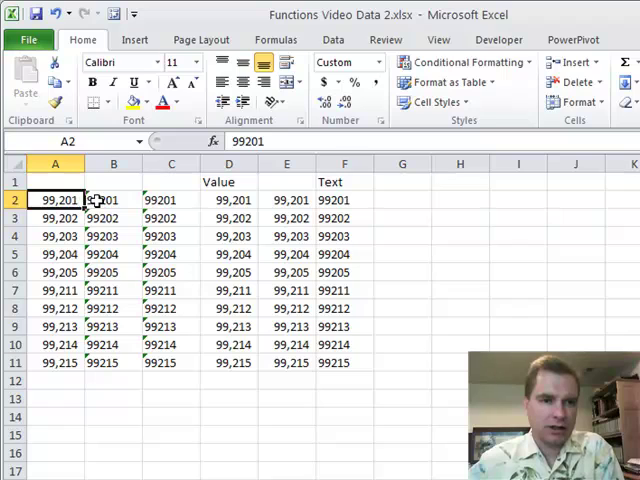
mouse_move(278, 142)
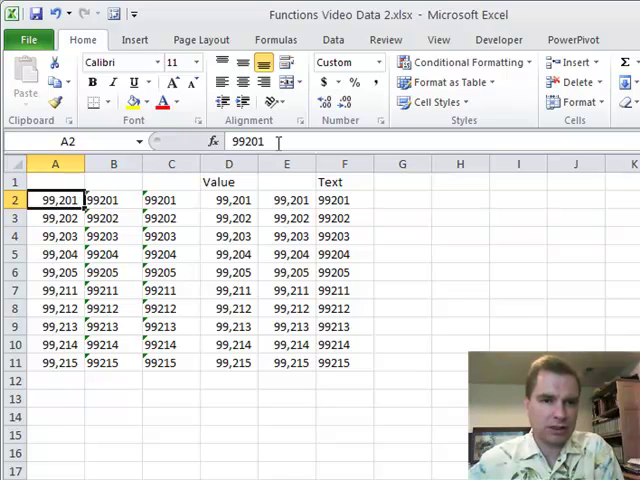
click(113, 199)
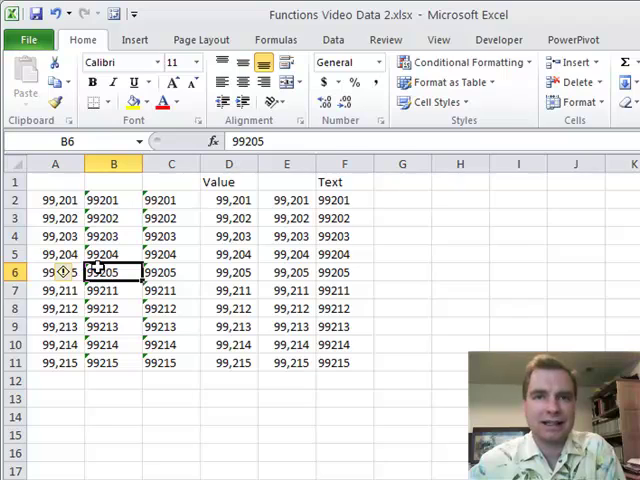
mouse_move(113, 199)
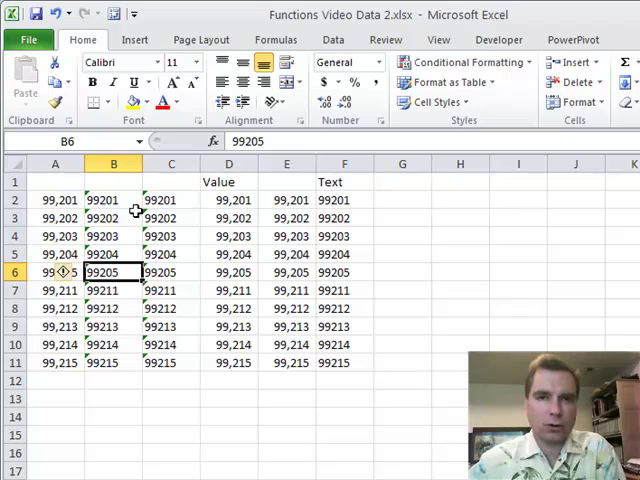
mouse_move(304, 236)
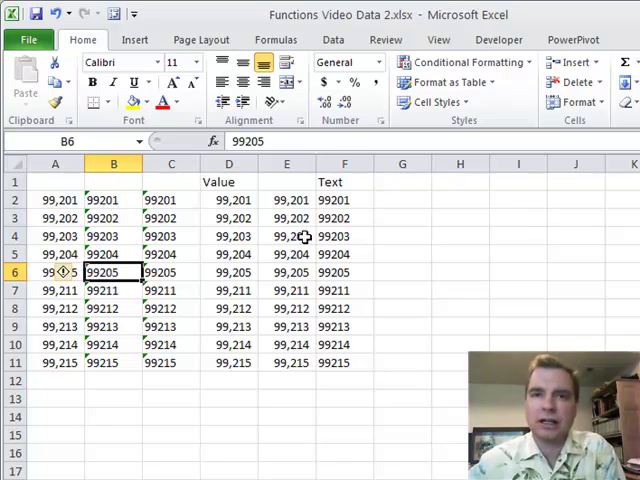
mouse_move(72, 200)
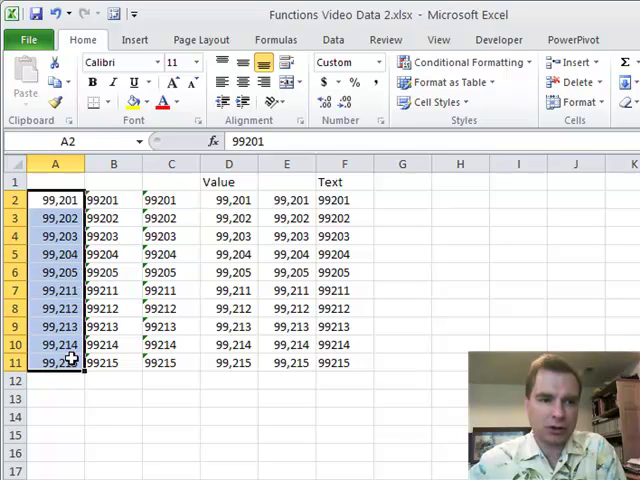
click(333, 39)
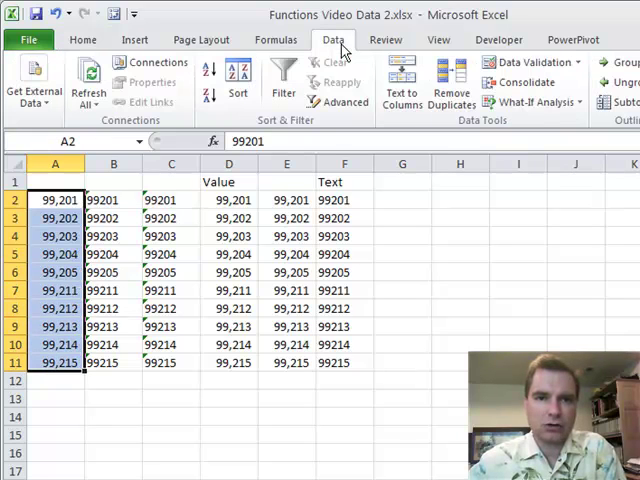
click(400, 85)
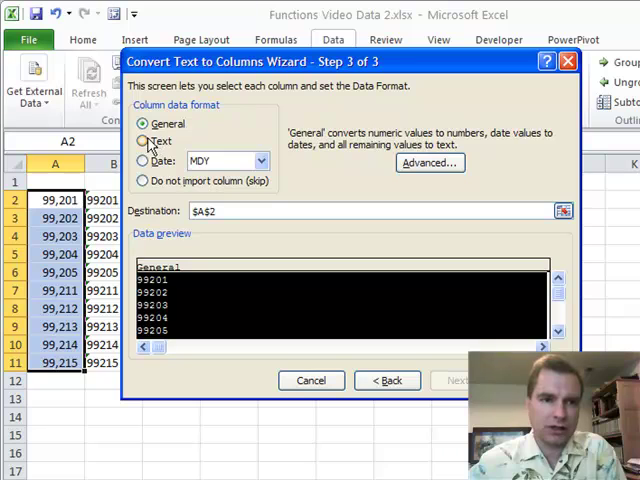
click(144, 141)
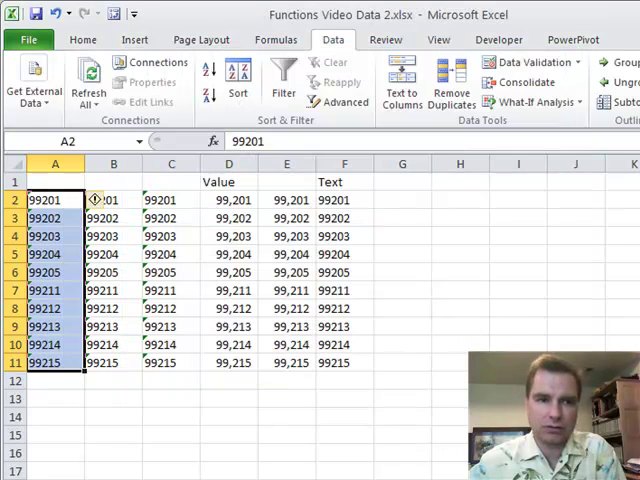
click(98, 200)
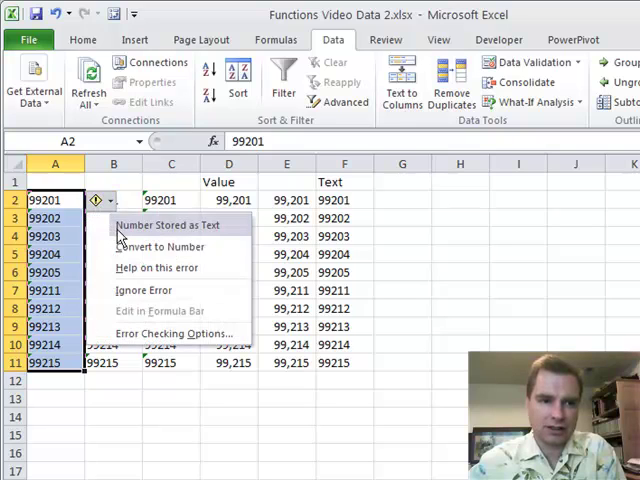
mouse_move(143, 290)
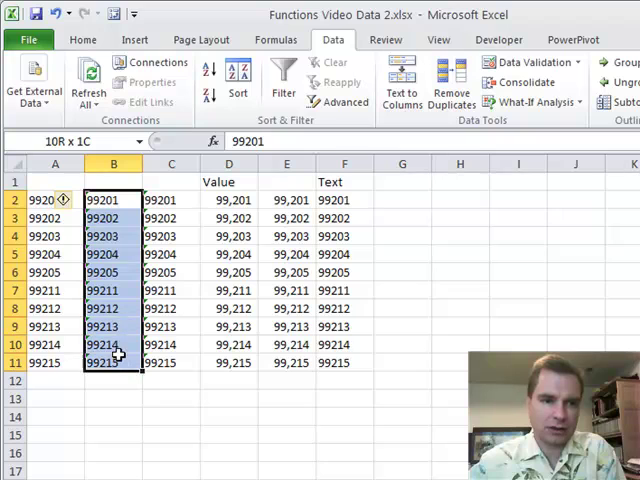
- Run Text to Columns on B2:B11 with General format so column B holds real numbers
click(401, 90)
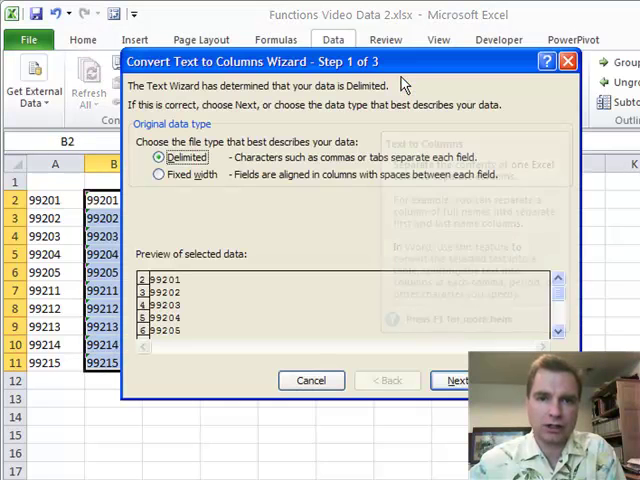
click(450, 380)
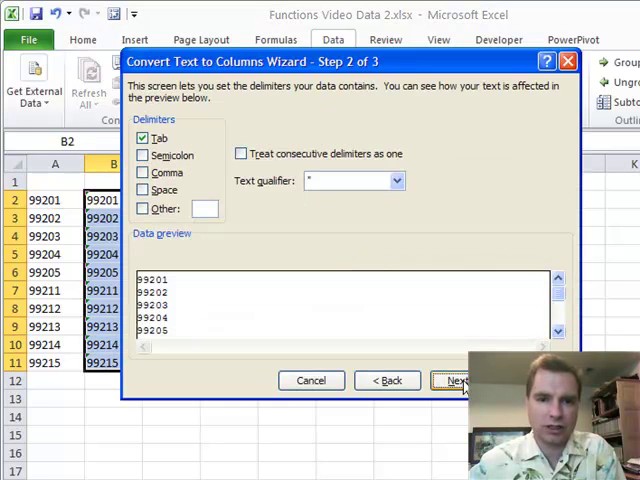
click(461, 380)
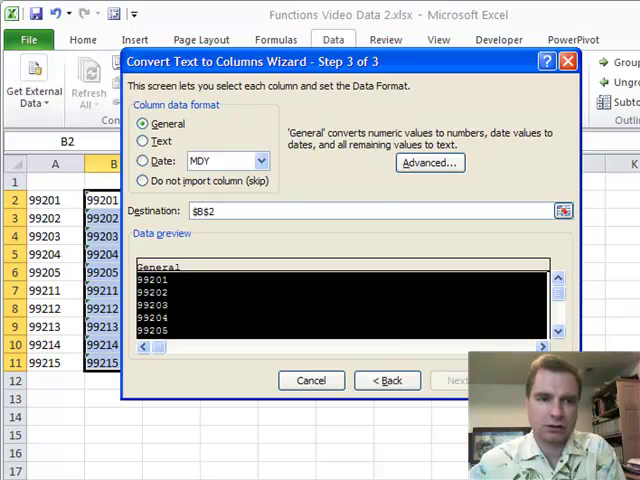
click(453, 380)
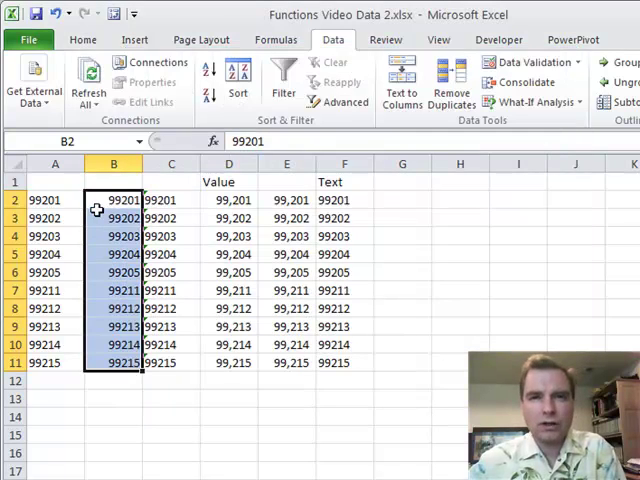
click(55, 200)
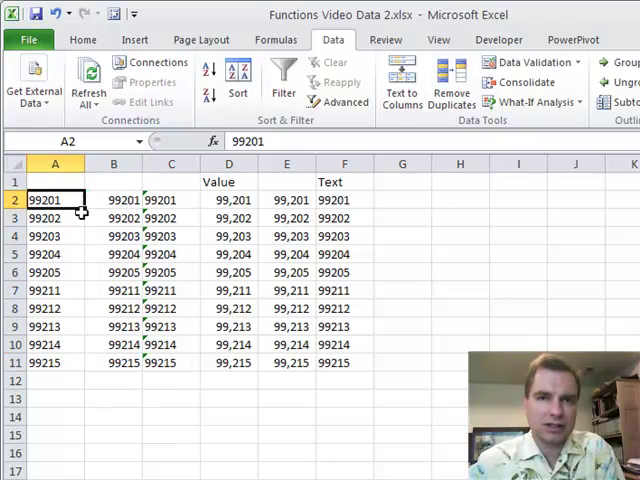
click(113, 200)
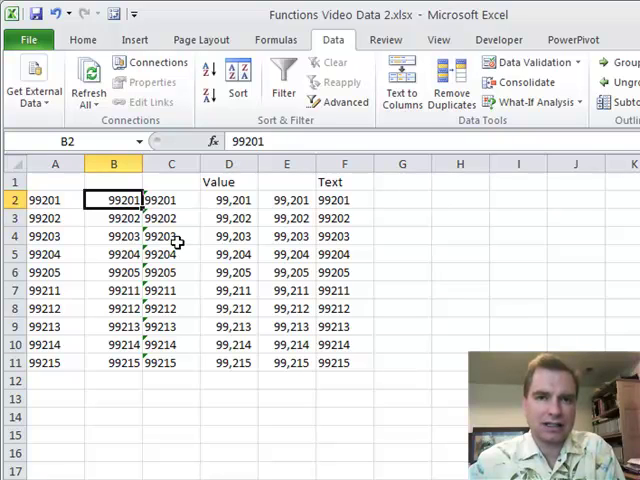
mouse_move(95, 40)
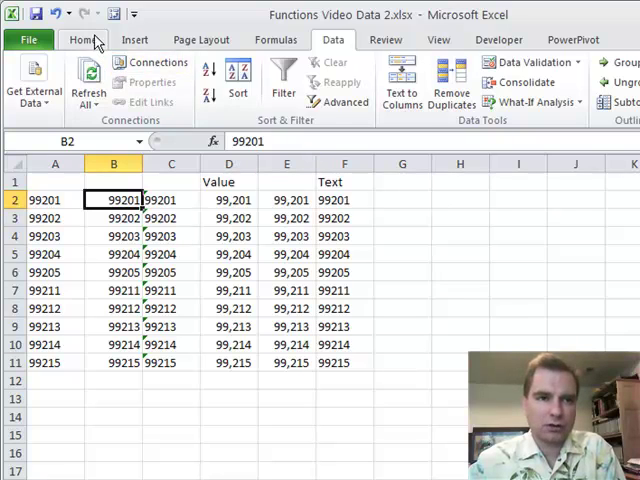
click(80, 36)
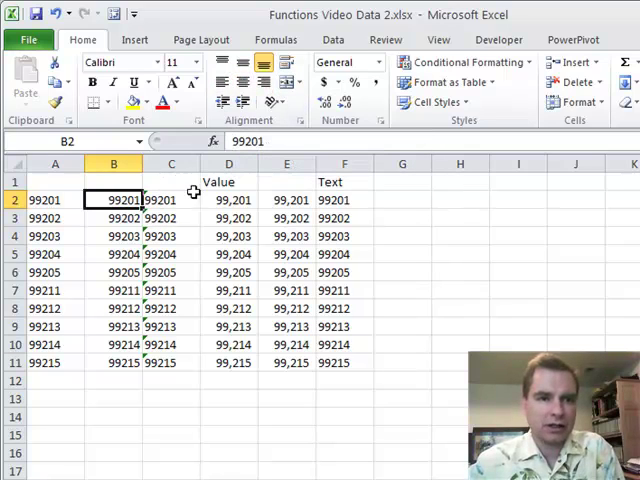
click(171, 200)
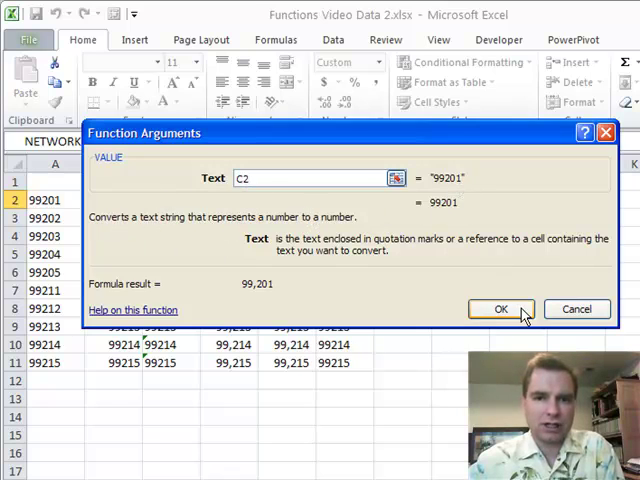
click(501, 308)
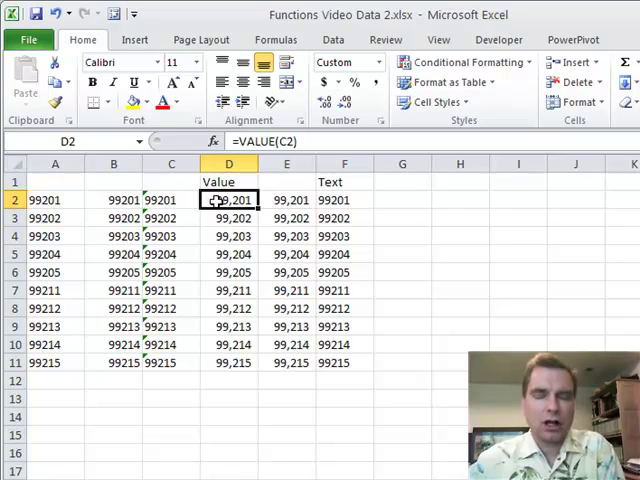
mouse_move(287, 199)
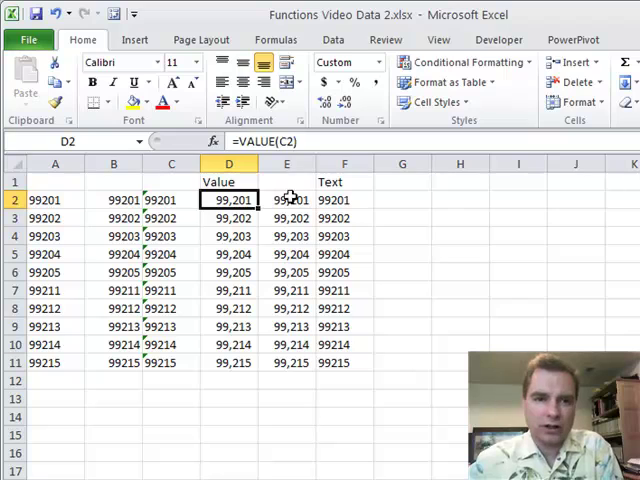
- Review F2's =TEXT(E2,"0") arguments, turning 99201 into the text "99201"
click(344, 199)
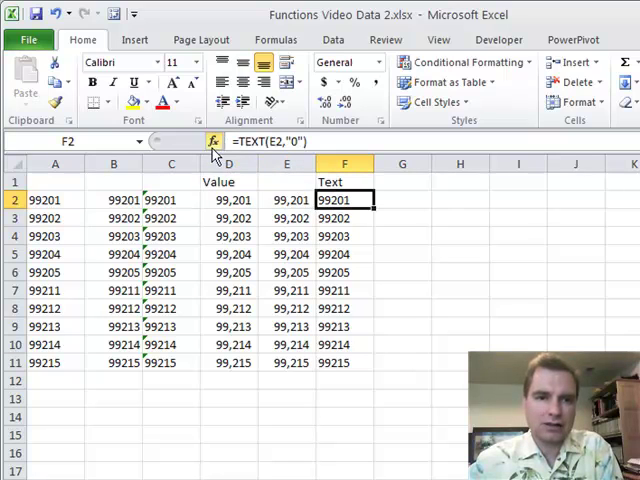
click(213, 141)
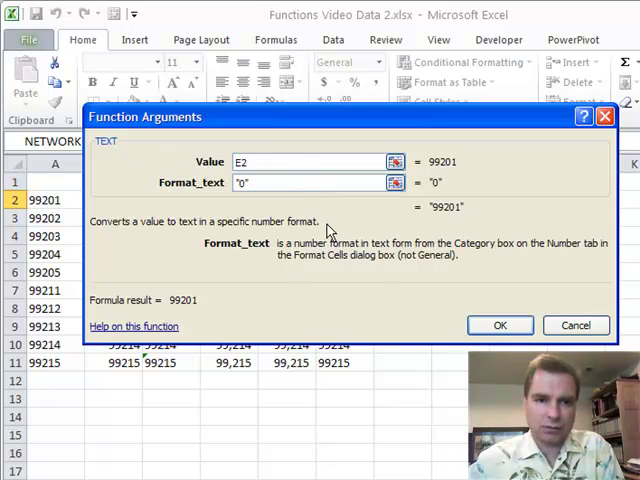
mouse_move(345, 255)
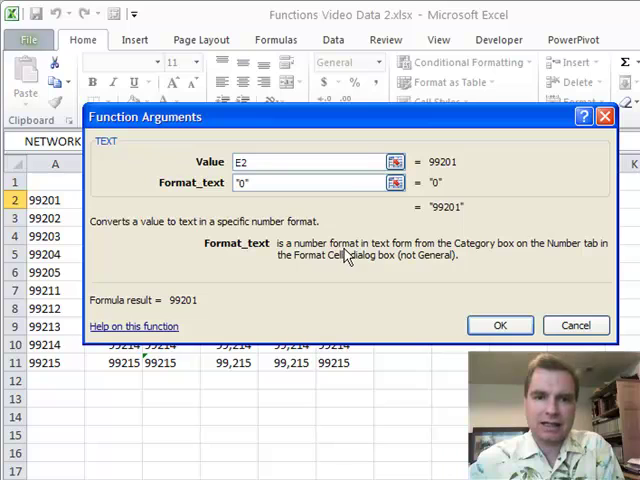
mouse_move(537, 267)
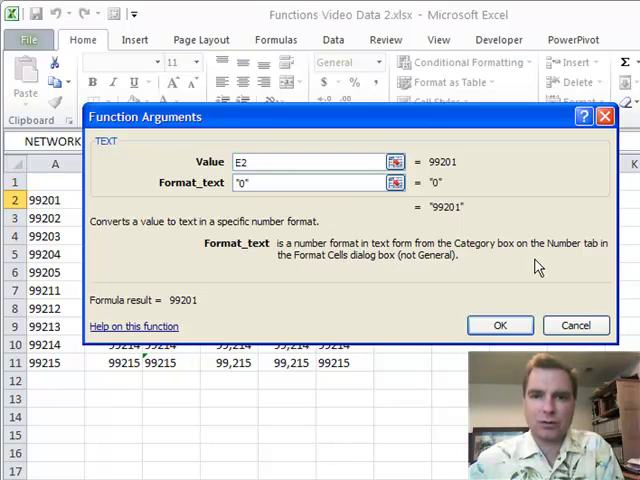
mouse_move(536, 255)
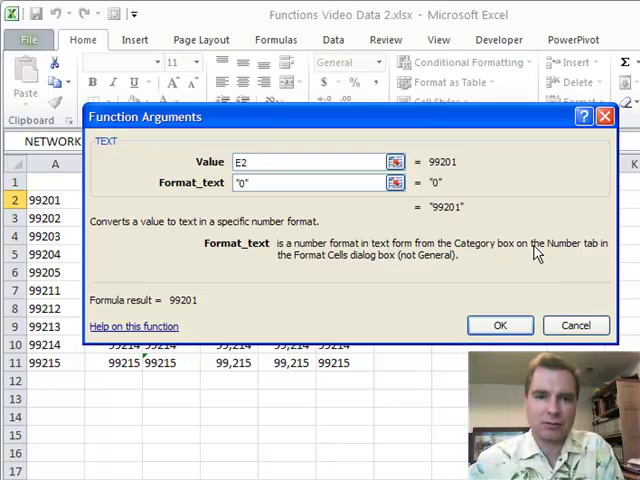
click(320, 182)
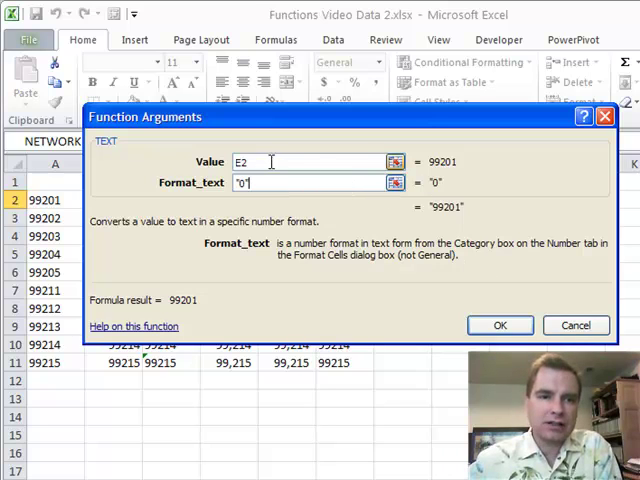
mouse_move(575, 325)
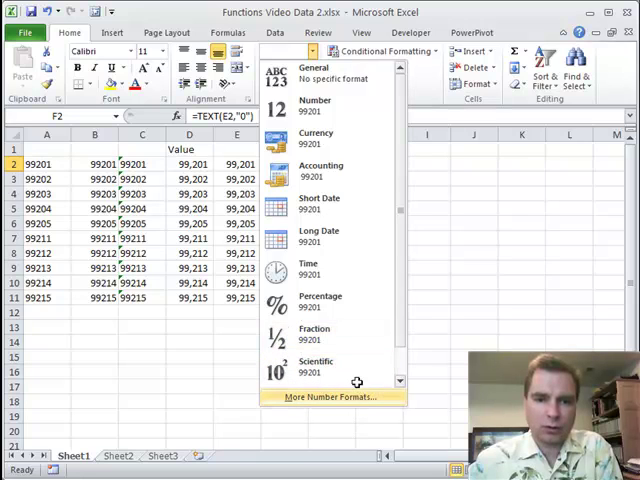
click(333, 396)
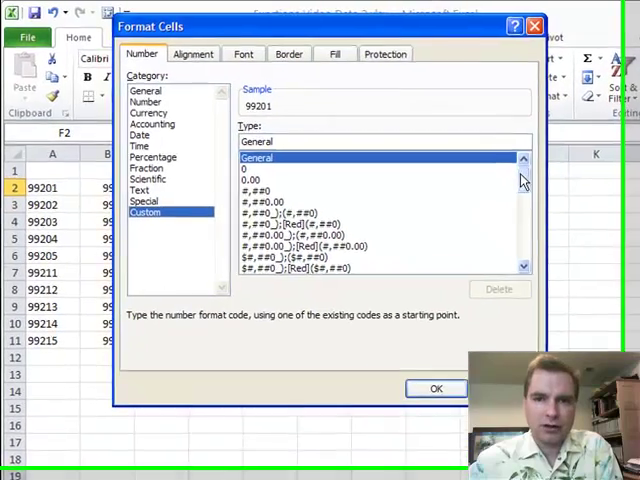
scroll(down, 3)
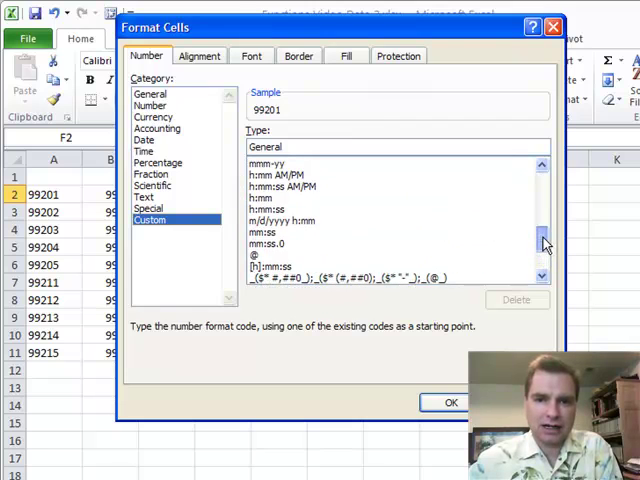
scroll(down, 3)
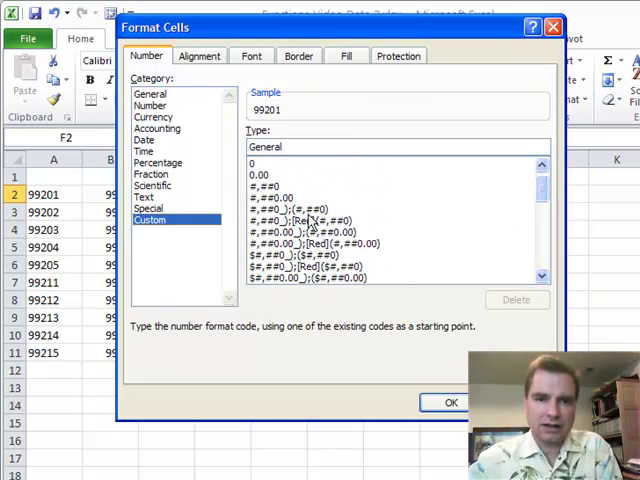
click(265, 163)
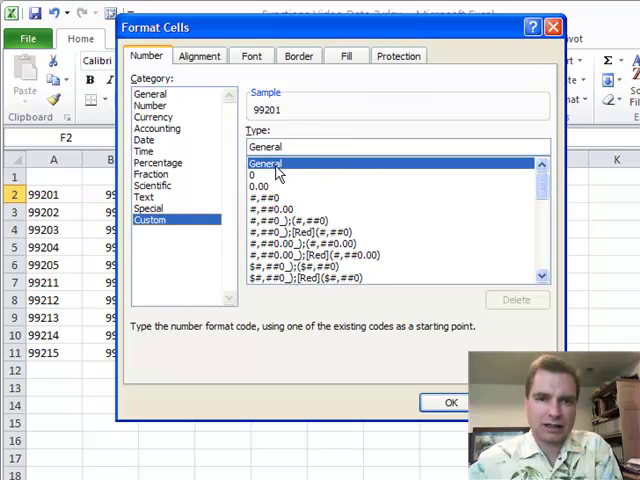
click(255, 174)
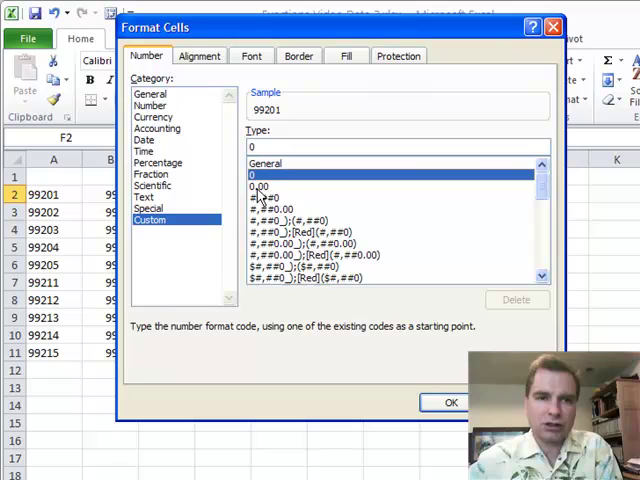
click(445, 402)
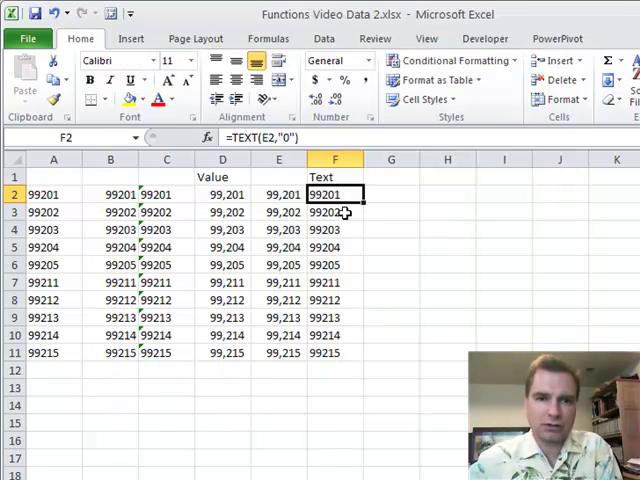
double_click(335, 194)
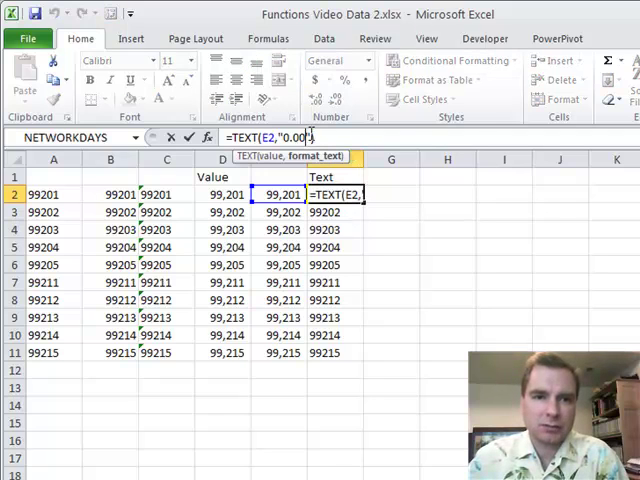
key(Enter)
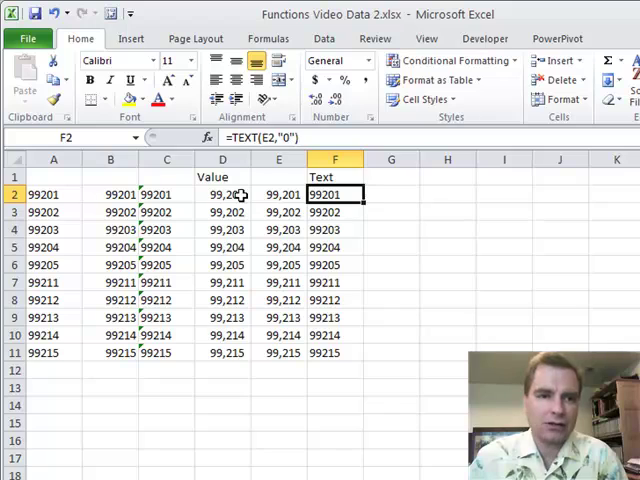
- Review the VALUE formula in D2 and TEXT formula in F2, then select A2:A11 under Data
click(222, 194)
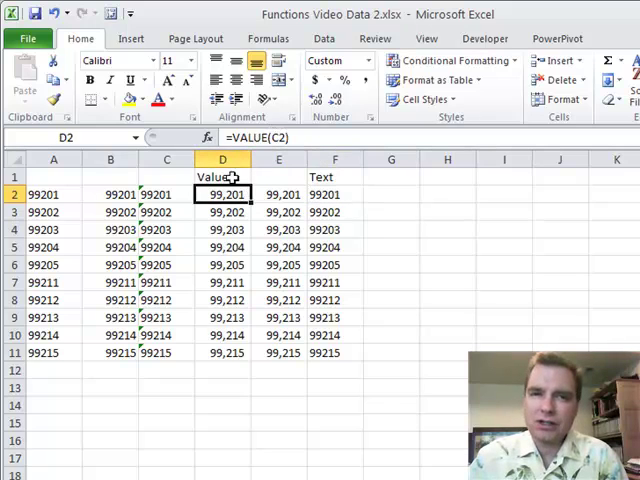
click(335, 194)
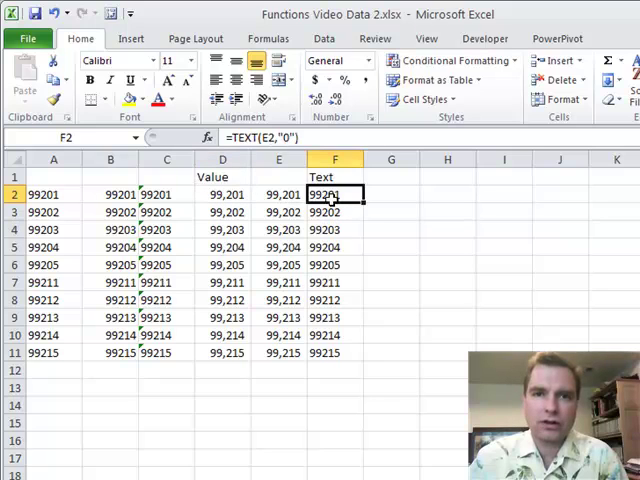
drag(54, 194, 54, 352)
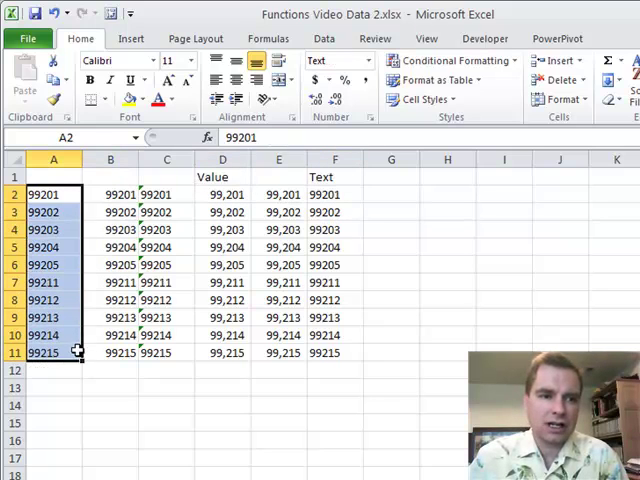
click(323, 38)
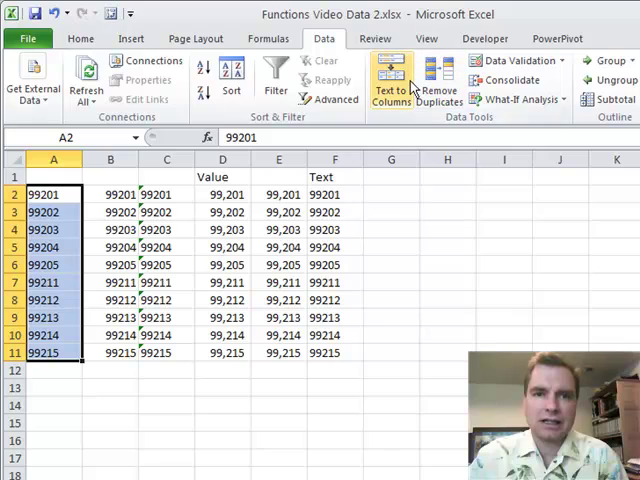
click(278, 229)
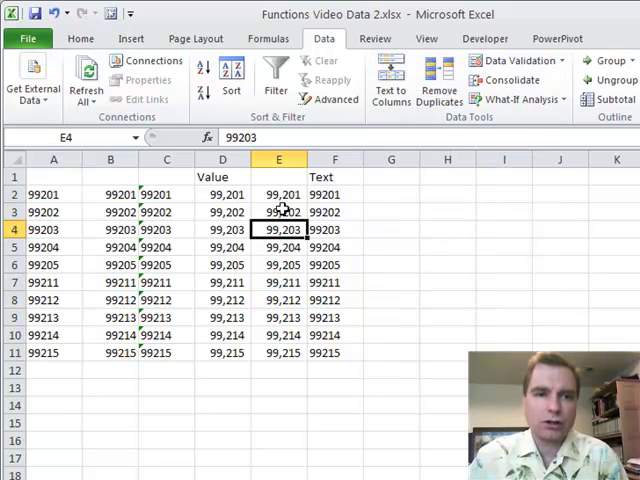
click(335, 194)
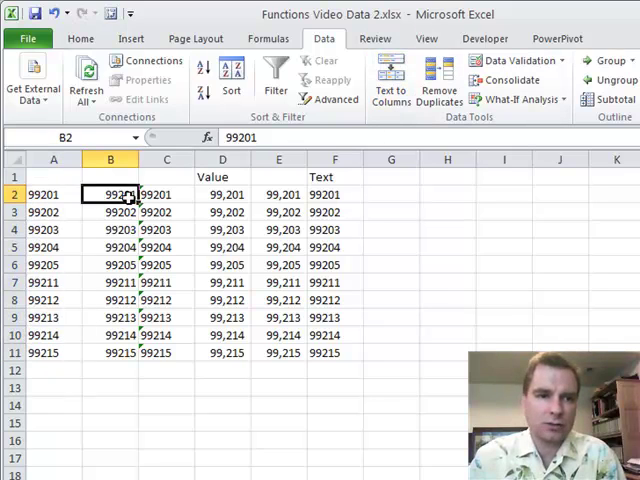
drag(110, 194, 110, 353)
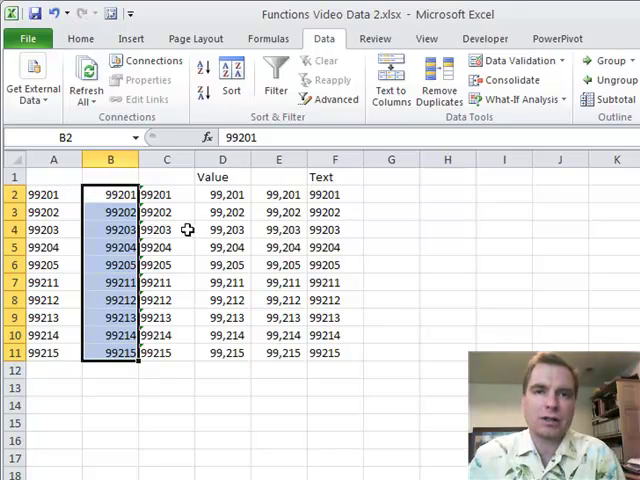
click(222, 194)
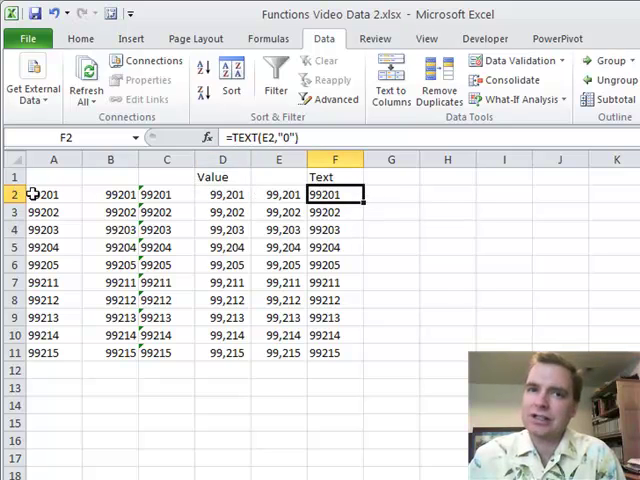
drag(53, 194, 53, 353)
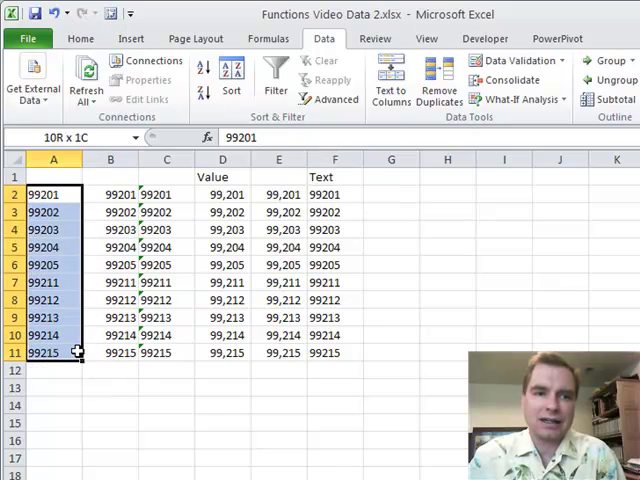
mouse_move(385, 68)
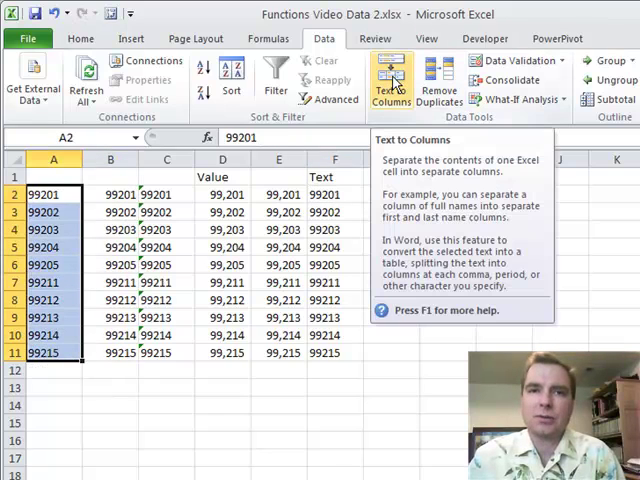
- Show the Formulas function library with its Text and Date & Time categories
click(267, 38)
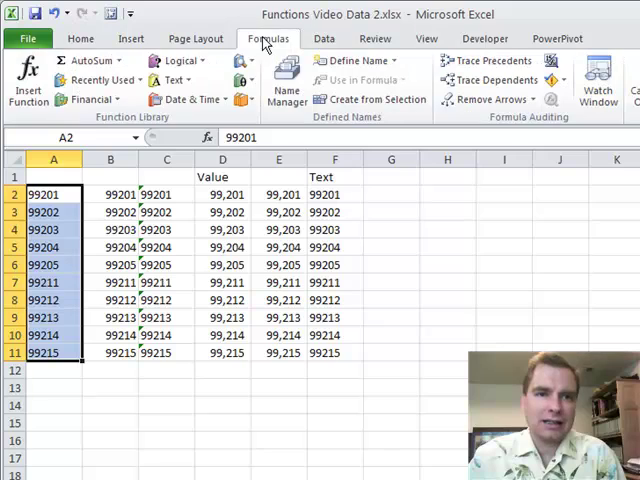
mouse_move(170, 80)
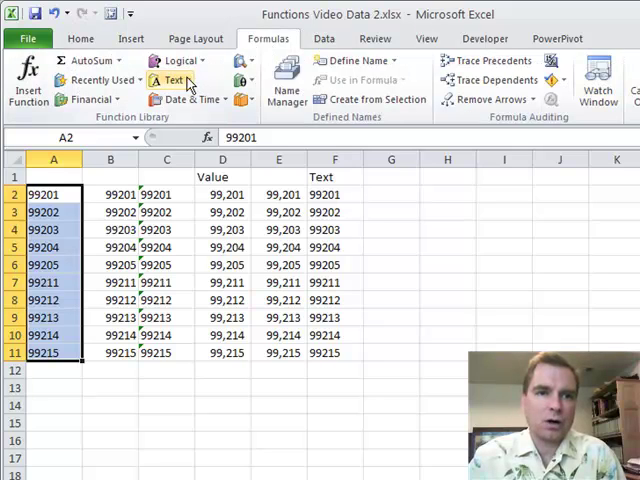
mouse_move(178, 86)
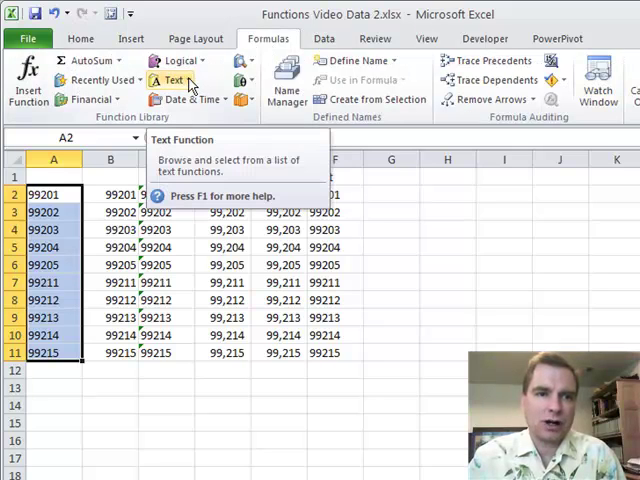
mouse_move(202, 99)
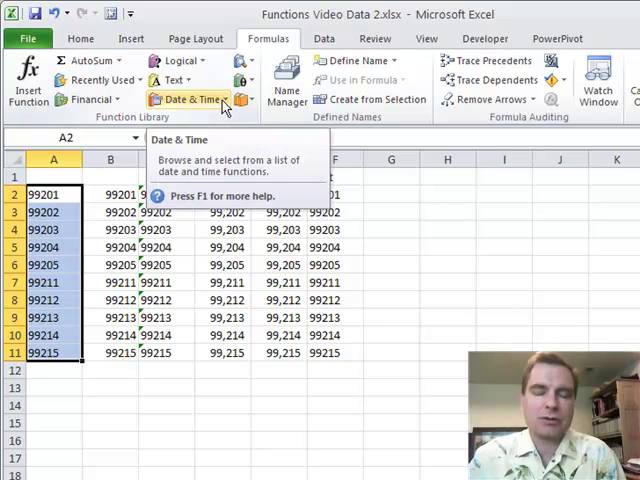